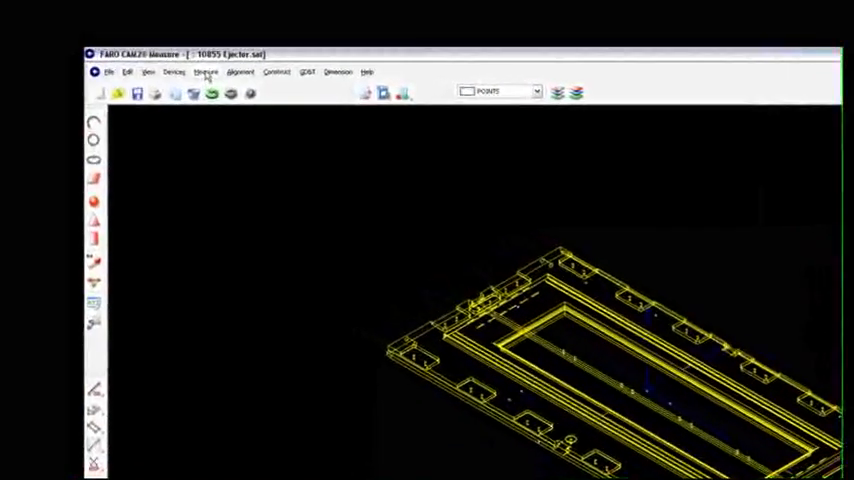
Step: Start an Inspect Surface point measurement from the Measure > Point list
{"action": "left_click", "coordinate": [204, 72]}
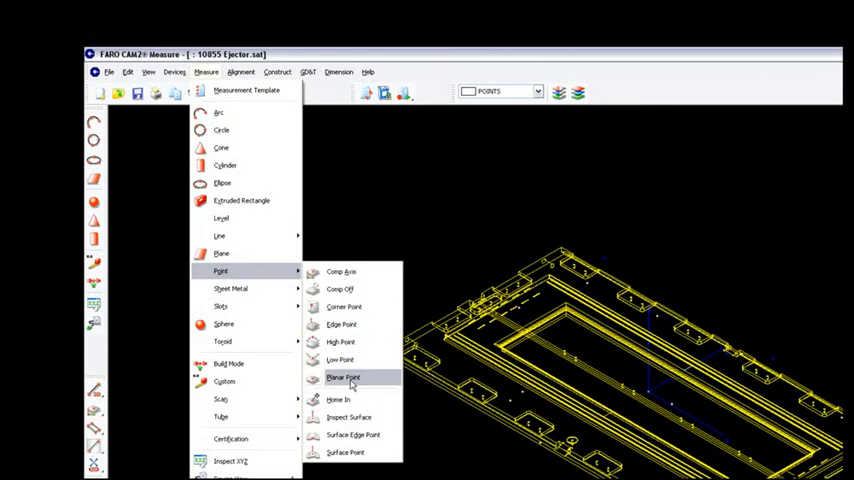
{"action": "mouse_move", "coordinate": [350, 416]}
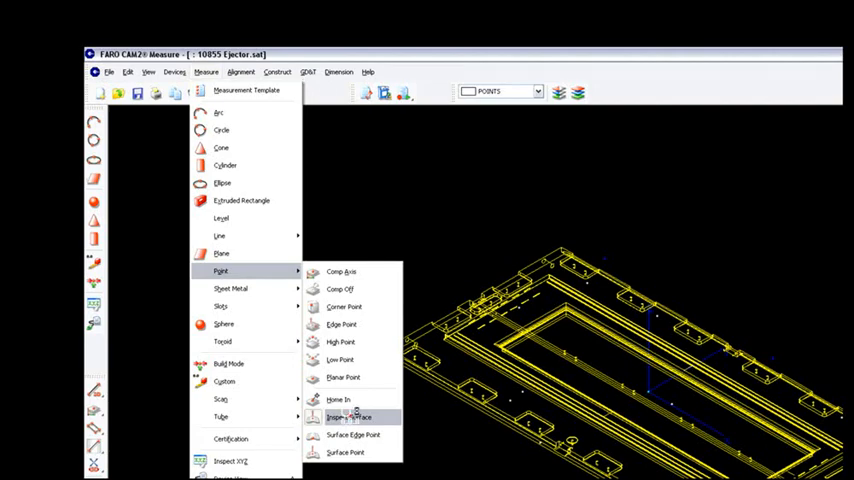
{"action": "left_click", "coordinate": [348, 416]}
{"action": "type", "text": "INSP SURF PT1"}
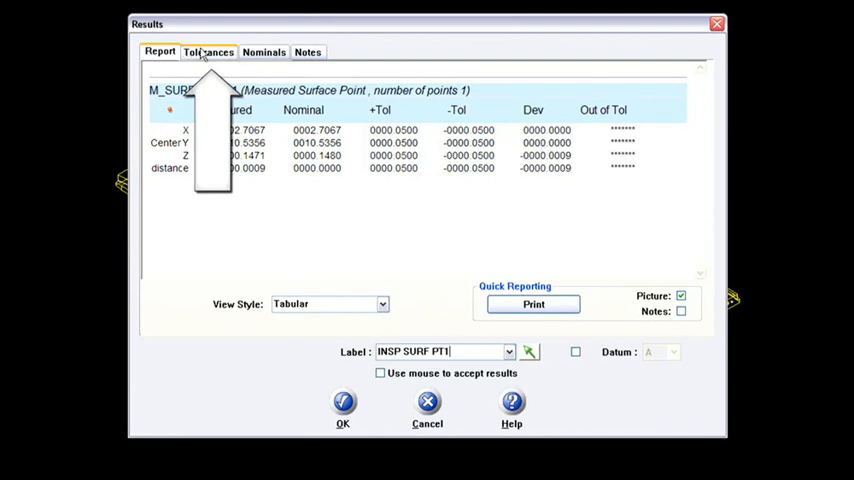
Step: Show the tolerance settings for the INSP SURF PT1 result
{"action": "left_click", "coordinate": [208, 52]}
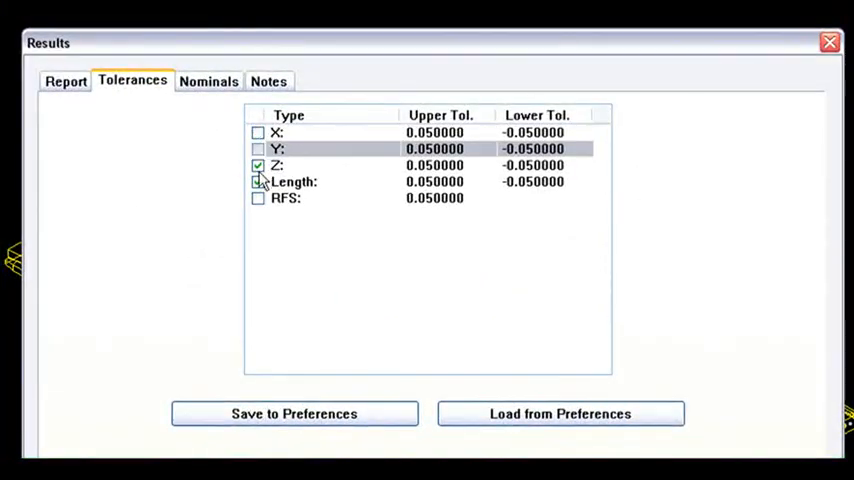
Step: Check INSP SURF PT1 on Length only with +0.010/-0.010 tolerance instead of Z, and accept the result
{"action": "left_click", "coordinate": [256, 164]}
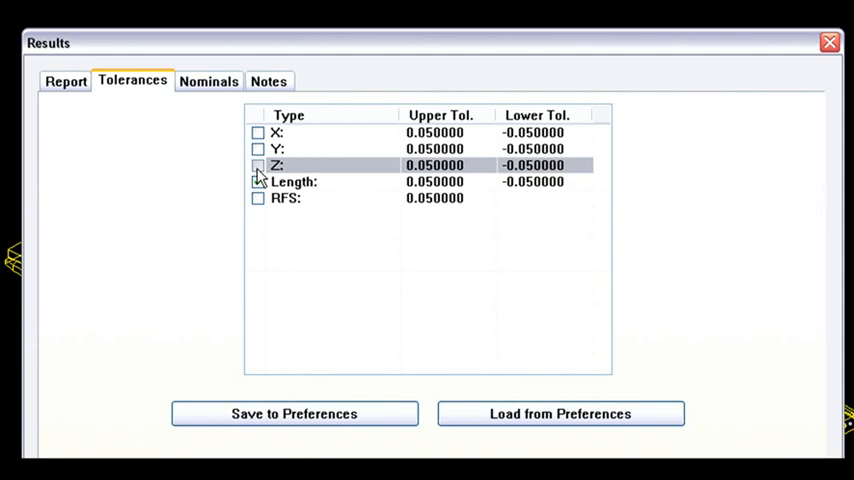
{"action": "left_click", "coordinate": [256, 180]}
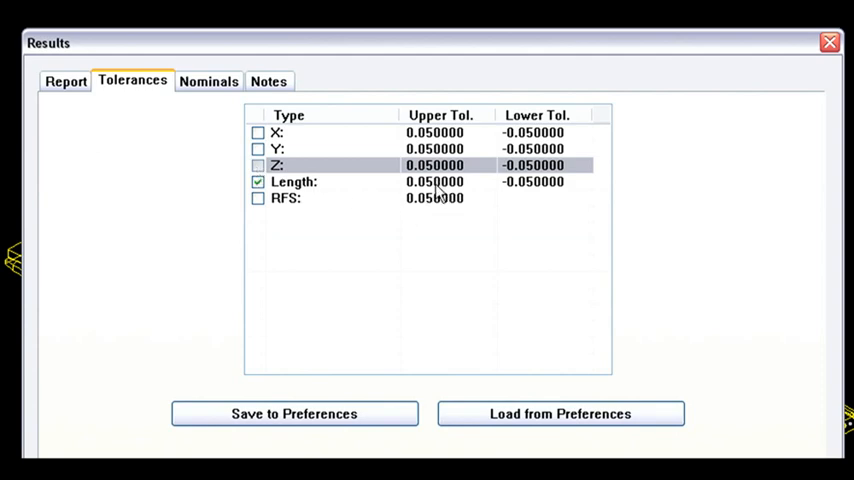
{"action": "left_click", "coordinate": [436, 180]}
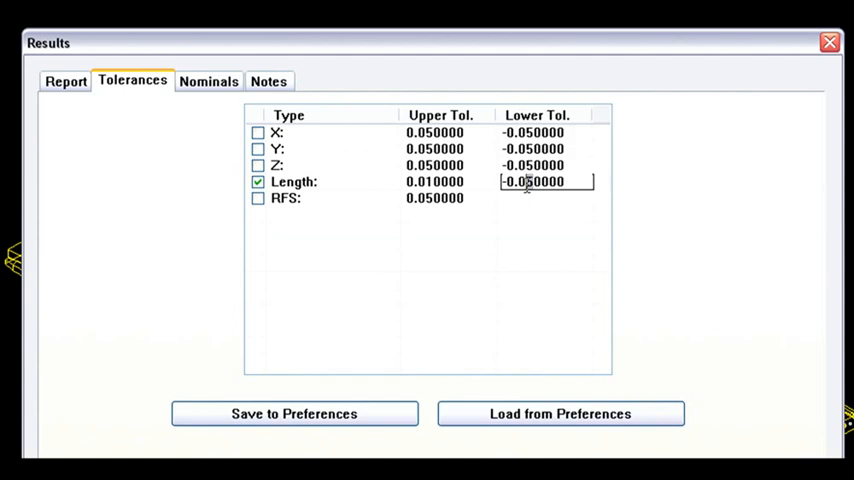
{"action": "type", "text": "-0.010000"}
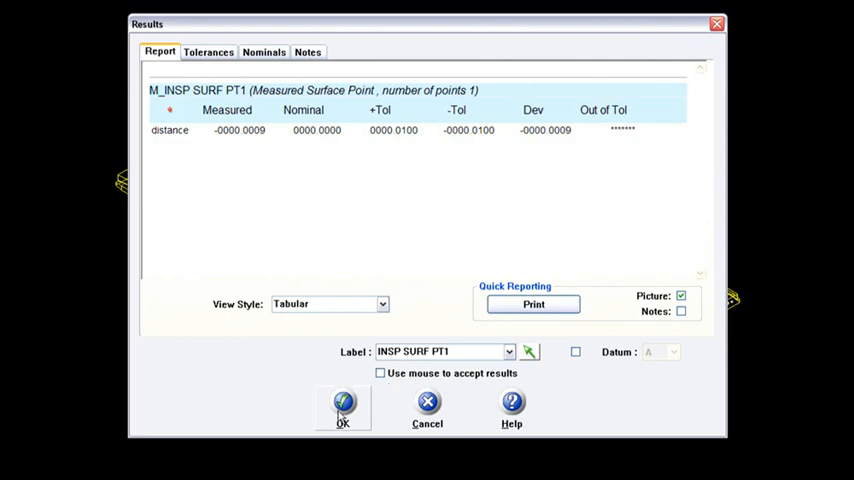
{"action": "left_click", "coordinate": [342, 408]}
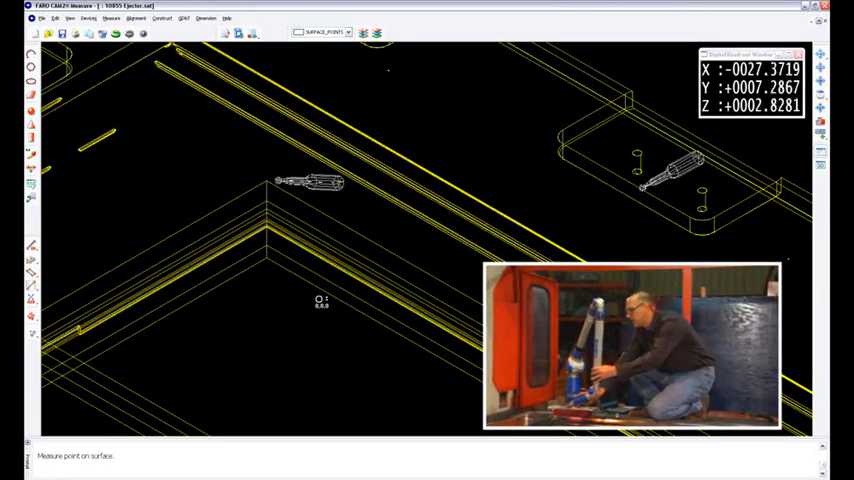
Step: Pick the CAD surface to measure the second surface point against
{"action": "left_click", "coordinate": [232, 224]}
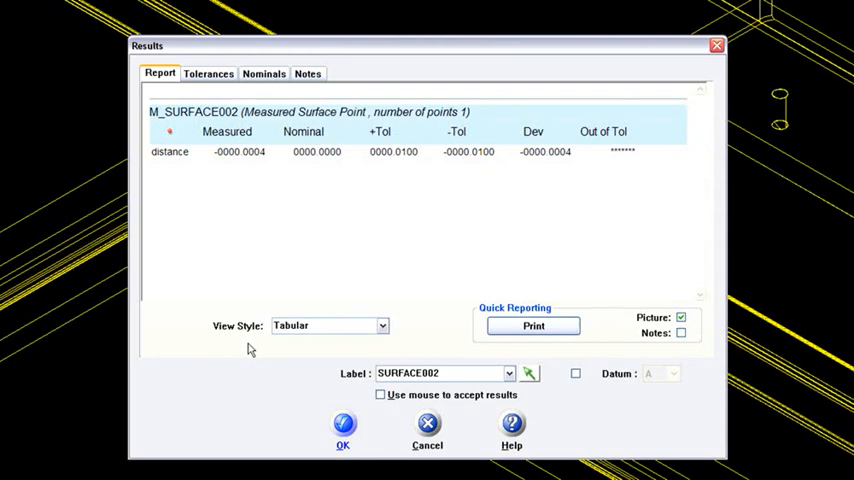
{"action": "mouse_move", "coordinate": [416, 168]}
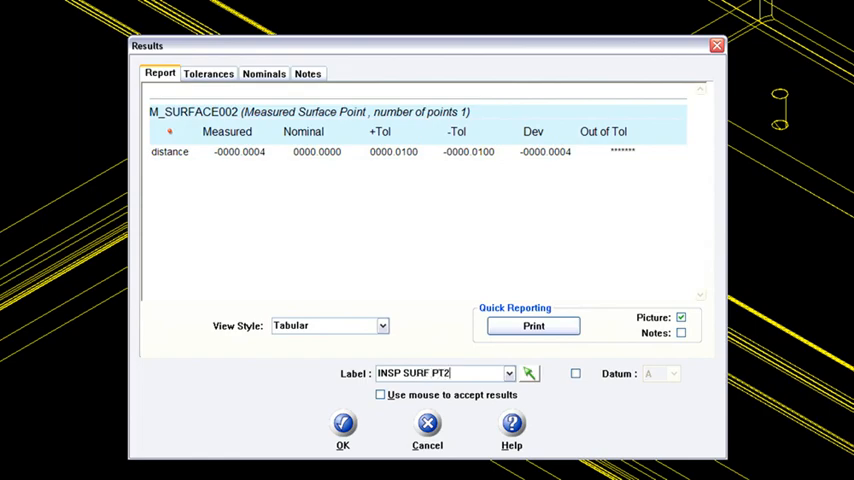
{"action": "left_click", "coordinate": [344, 422]}
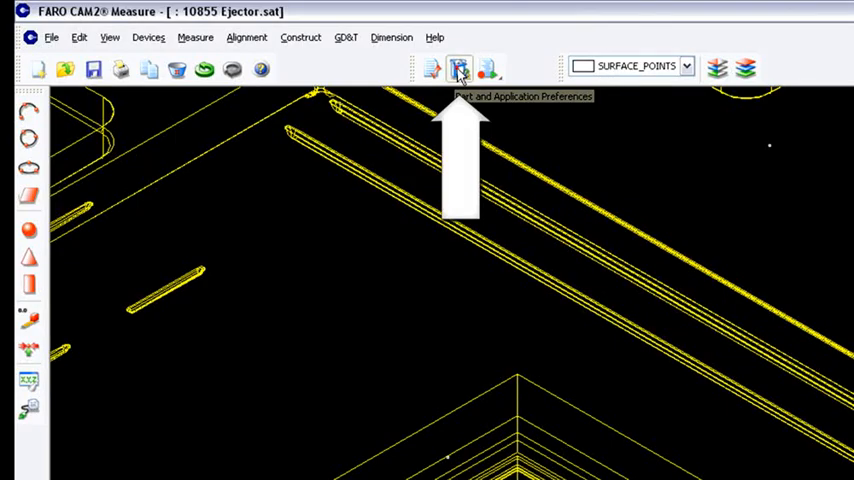
Step: In Preferences > Auto Nominal Association, switch off Automatically Associate Nominals
{"action": "left_click", "coordinate": [458, 68]}
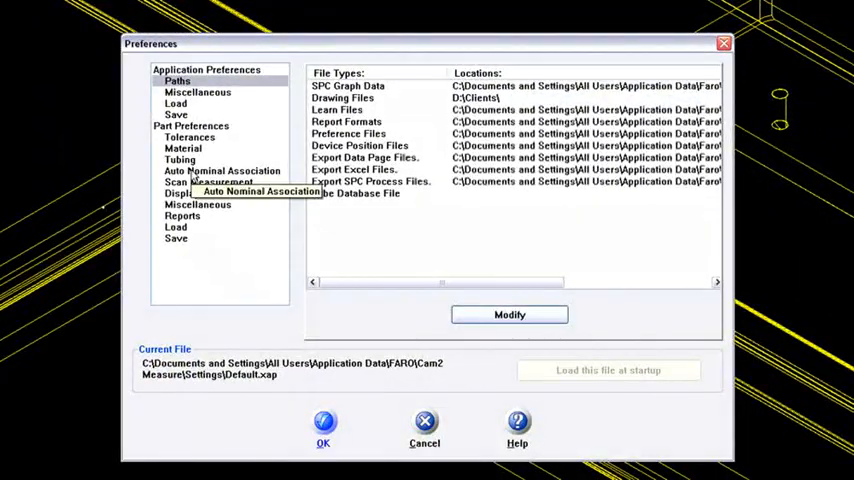
{"action": "left_click", "coordinate": [224, 170]}
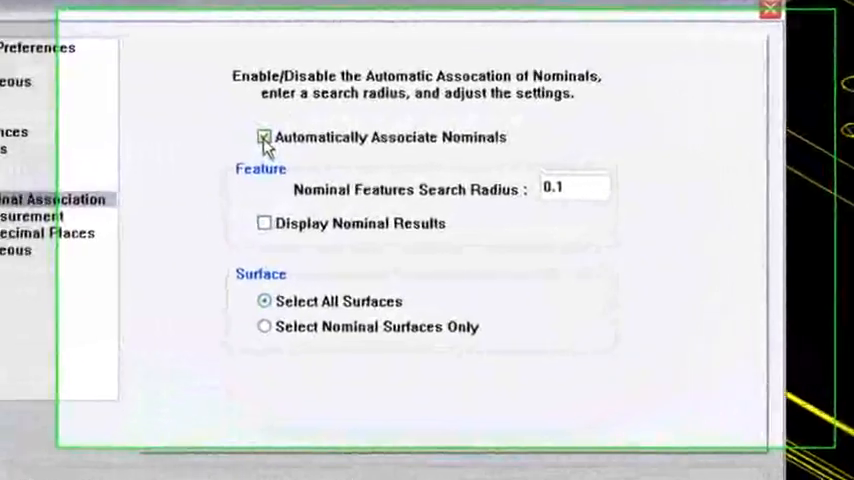
{"action": "left_click", "coordinate": [264, 136]}
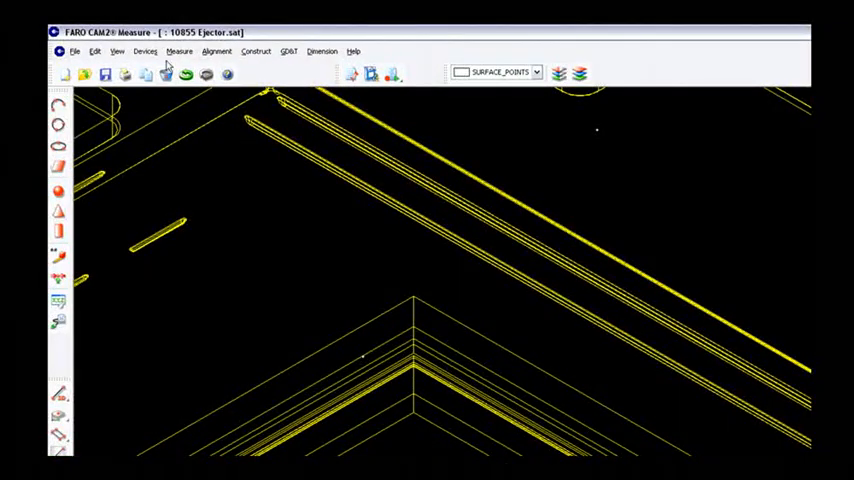
Step: Select the CAD surface near the model's ridge and choose the correct Face from the candidate list
{"action": "left_click", "coordinate": [180, 52]}
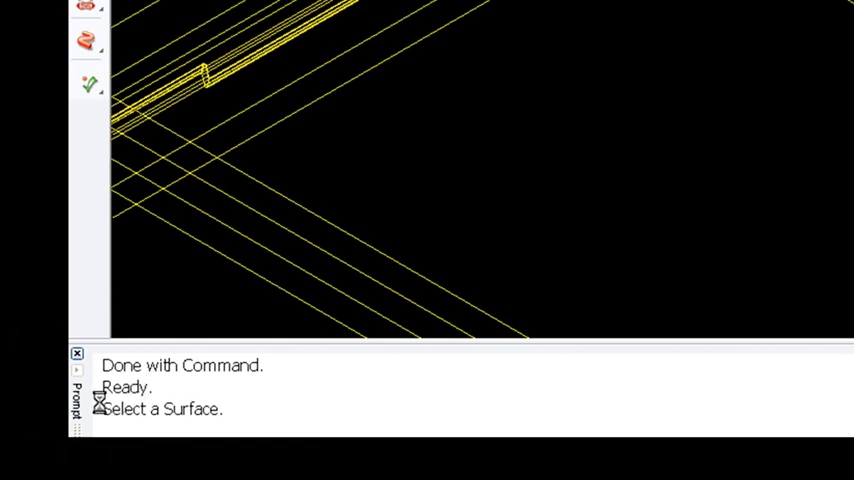
{"action": "mouse_move", "coordinate": [164, 408]}
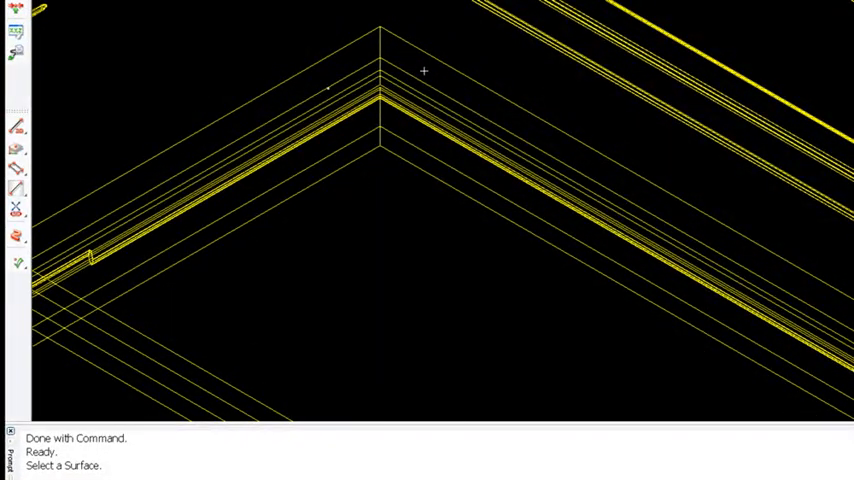
{"action": "left_click", "coordinate": [424, 68]}
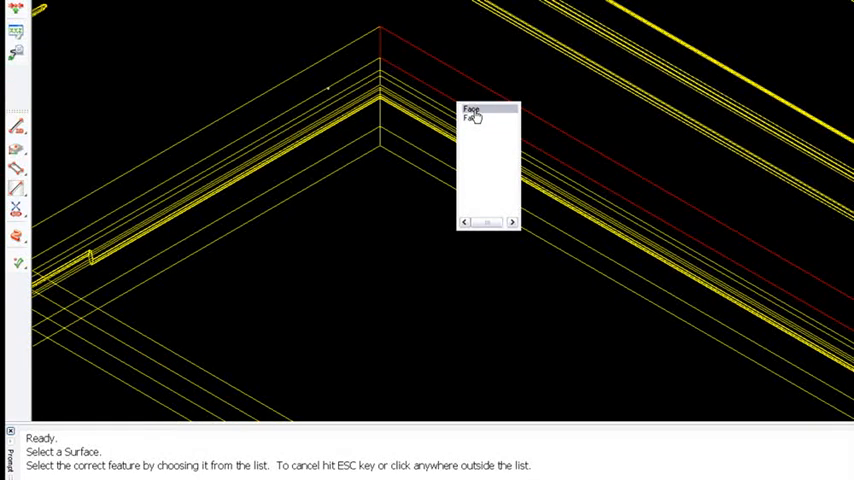
{"action": "left_click", "coordinate": [472, 108]}
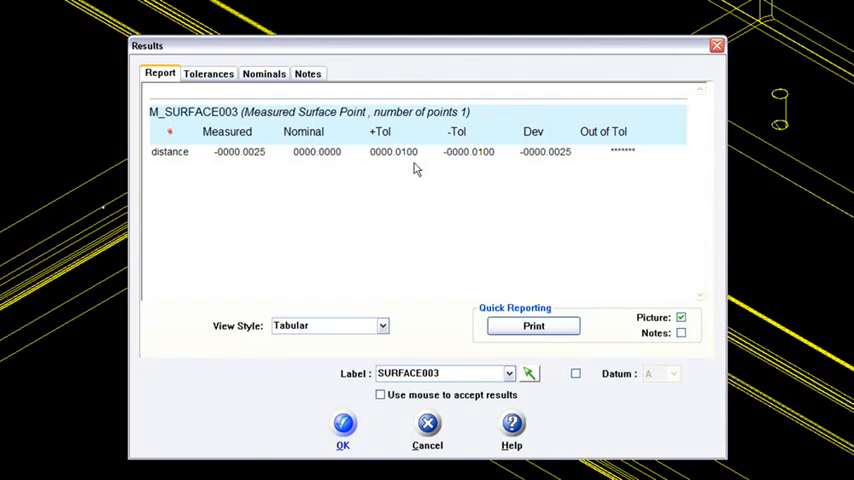
{"action": "mouse_move", "coordinate": [470, 164]}
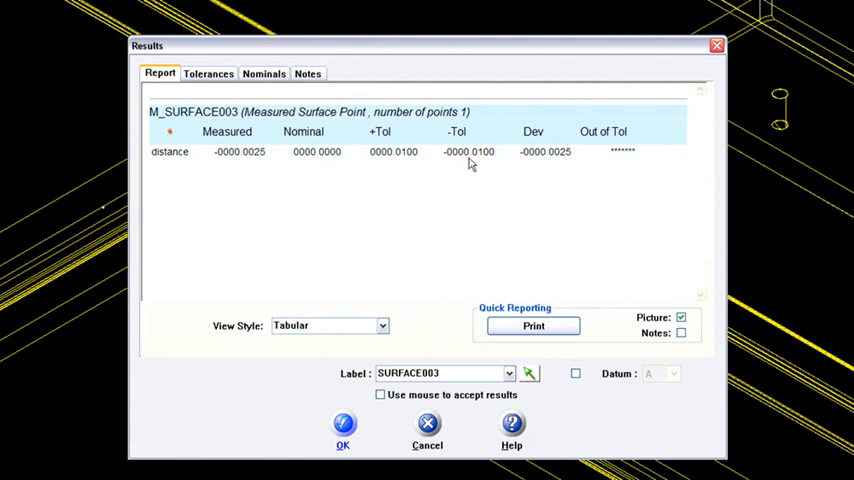
Step: Enter 'IN' while measuring the surface point on the picked face
{"action": "type", "text": "IN"}
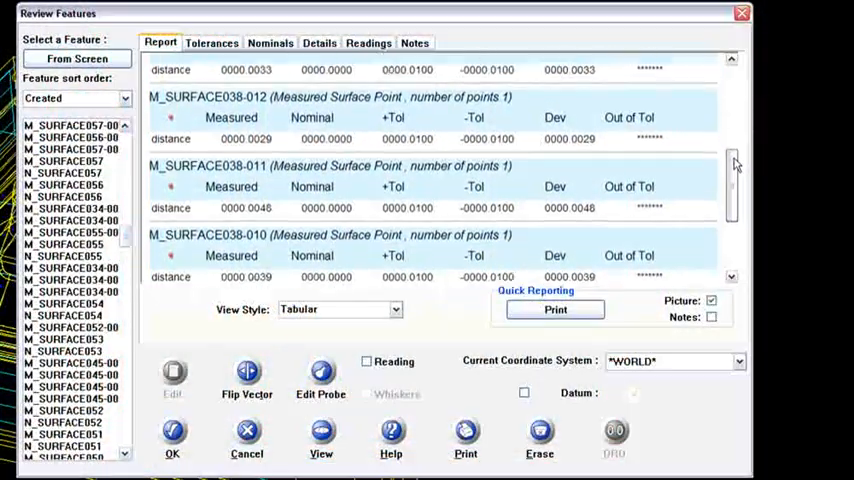
Step: Scroll through the M_SURFACE measured surface point reports in Review Features
{"action": "scroll", "scroll_direction": "down", "scroll_amount": 3}
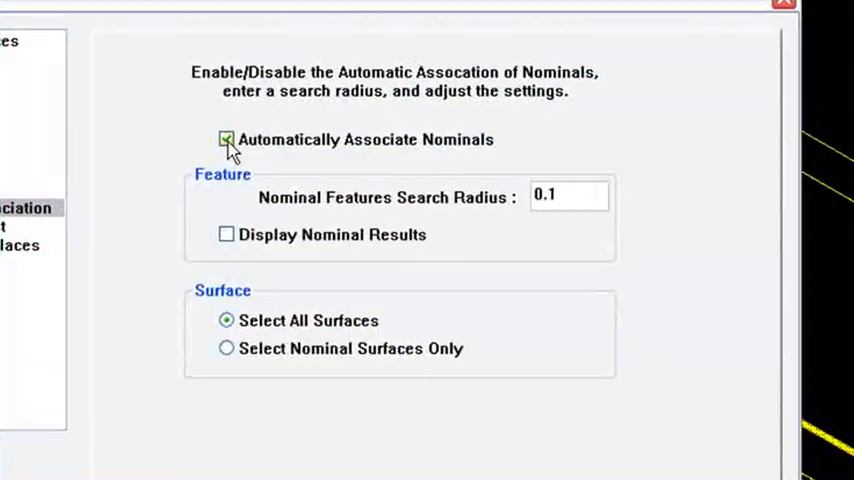
Step: Uncheck Automatically Associate Nominals in the Auto Nominal Association preferences
{"action": "left_click", "coordinate": [226, 140]}
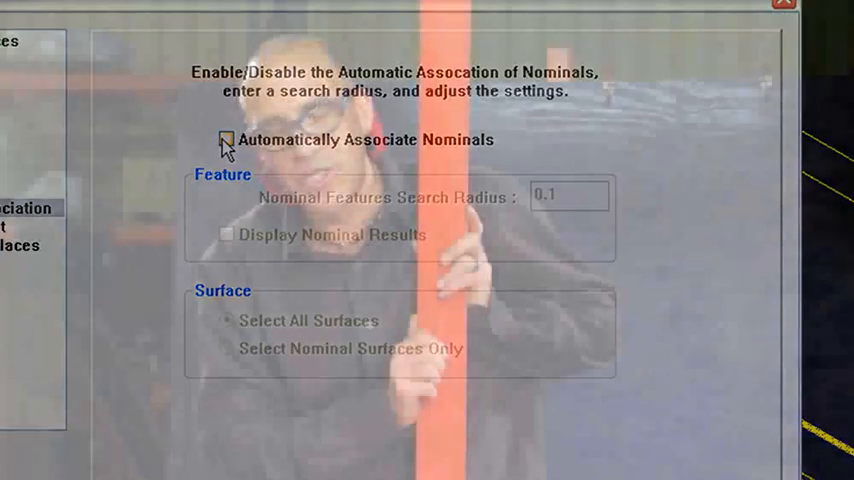